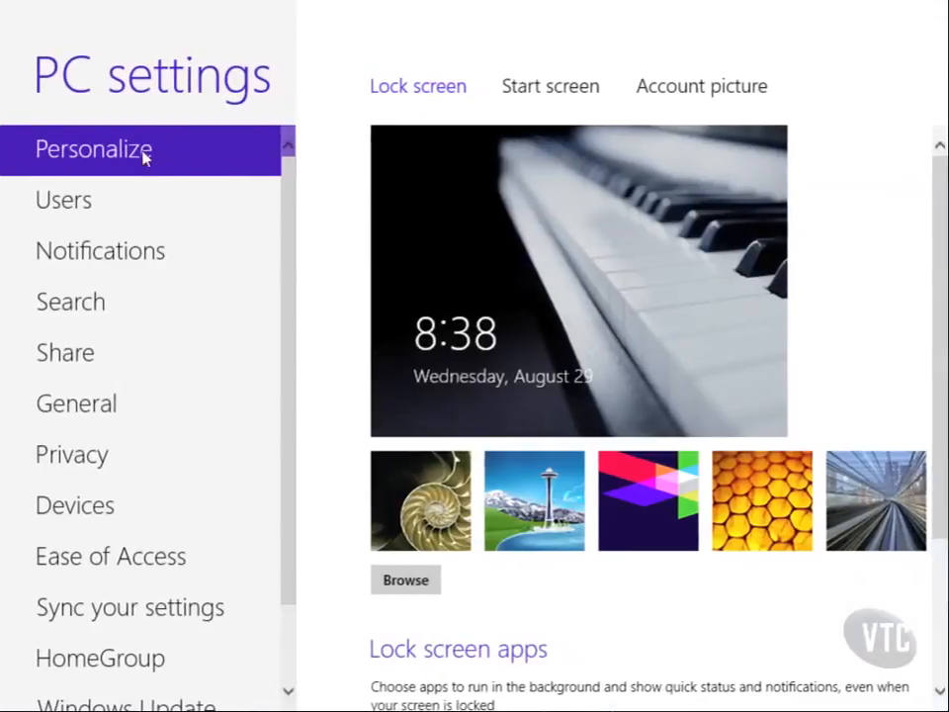
{"action": "mouse_move", "coordinate": [554, 135]}
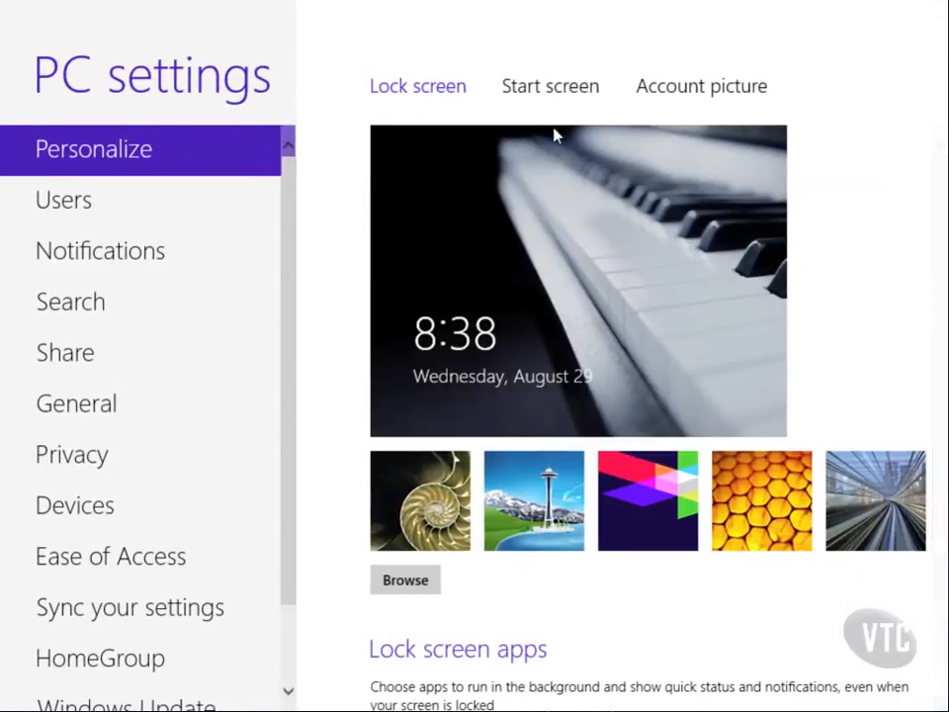
Start picture-password setup from Users and confirm with the current account password.
{"action": "left_click", "coordinate": [700, 87]}
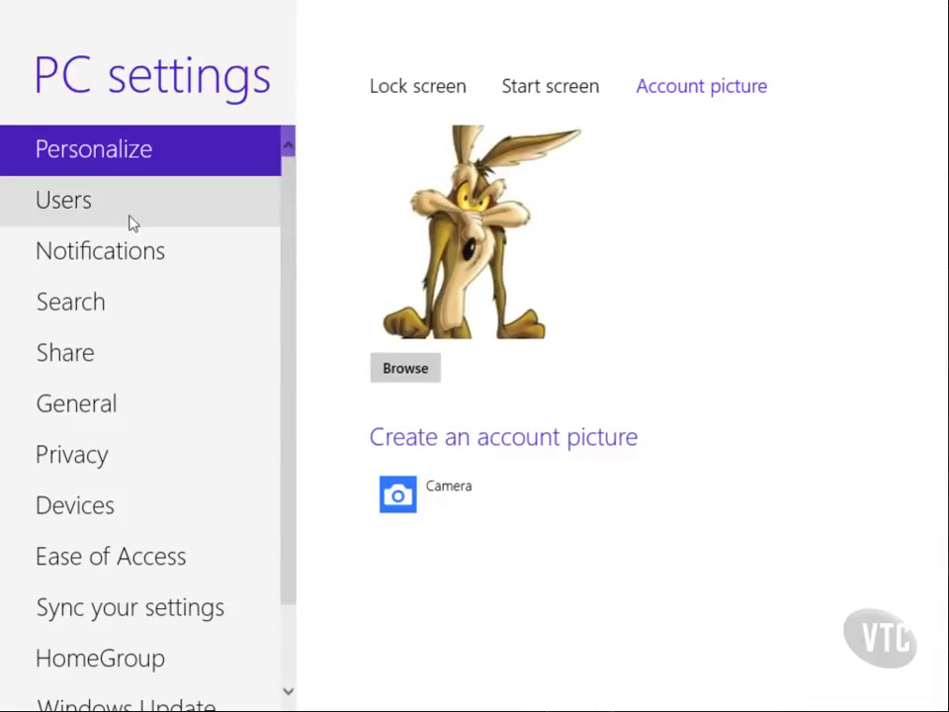
{"action": "left_click", "coordinate": [63, 200]}
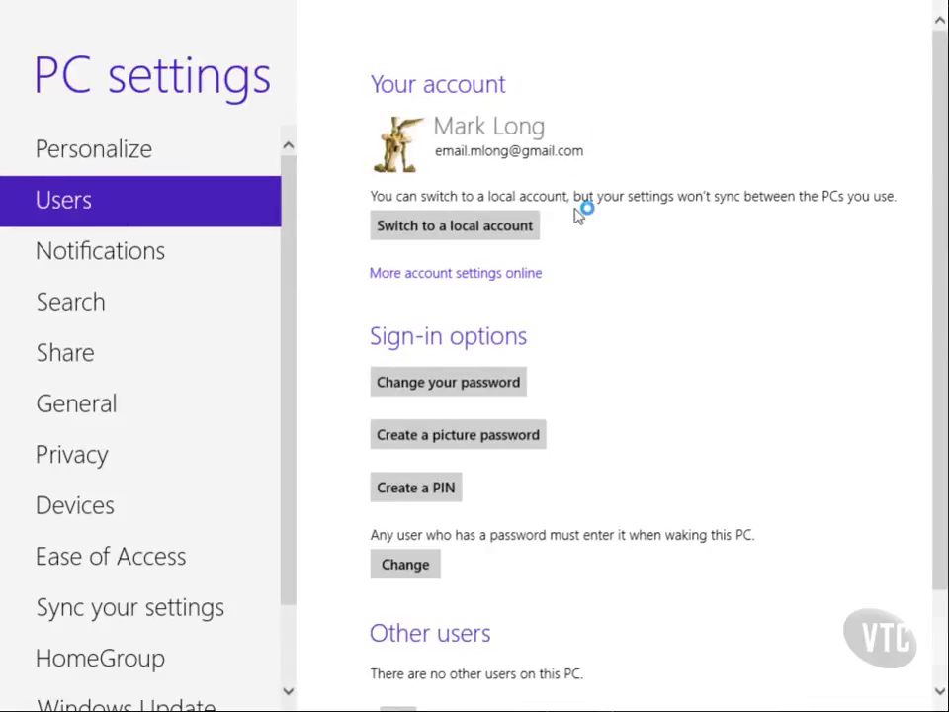
{"action": "mouse_move", "coordinate": [451, 427]}
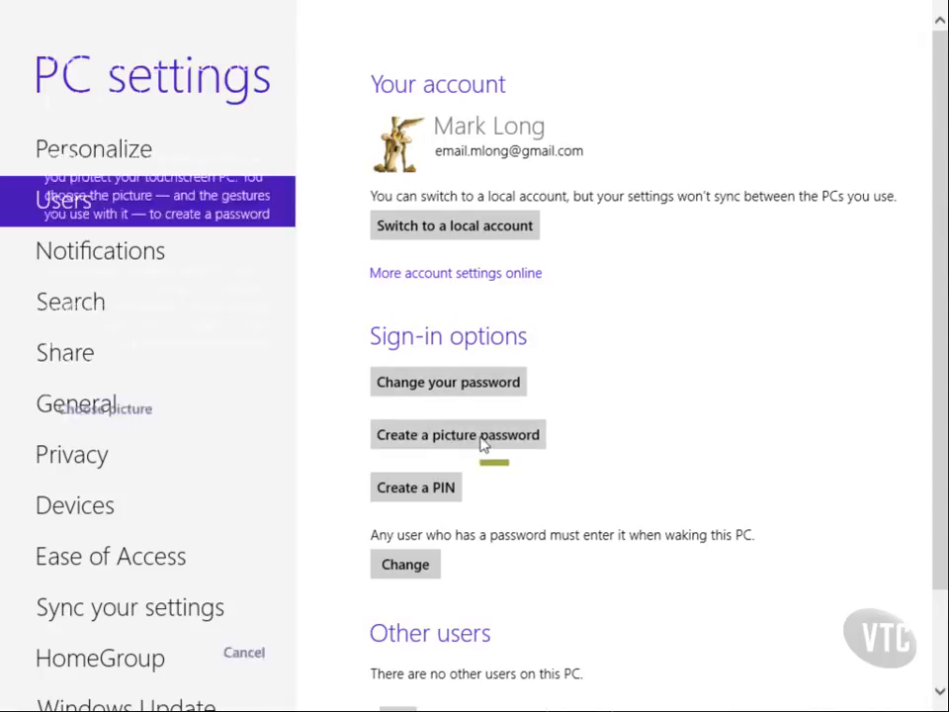
{"action": "left_click", "coordinate": [458, 435]}
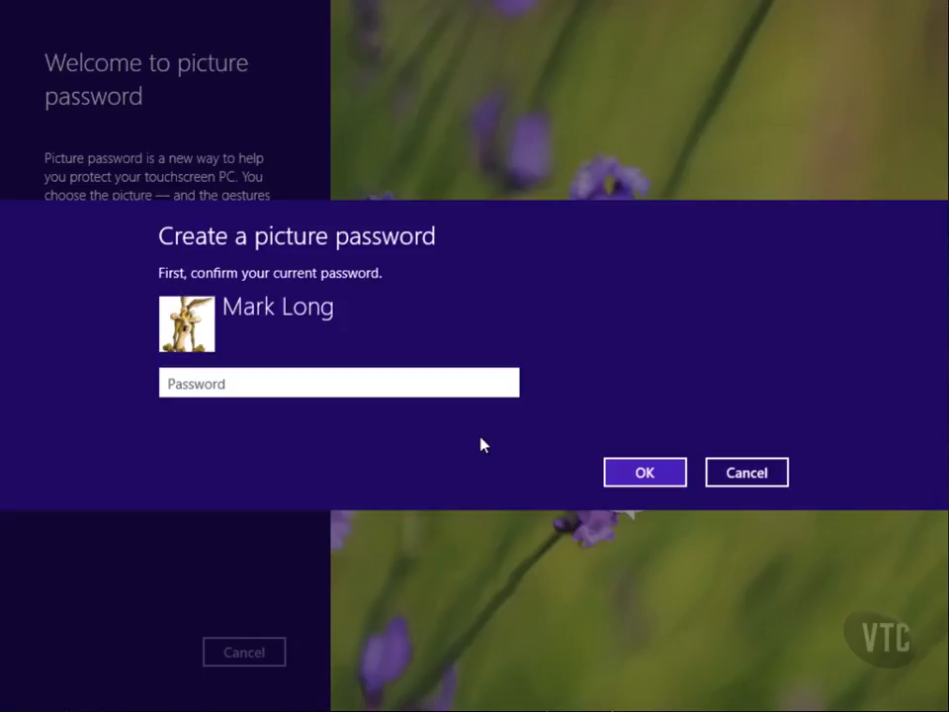
{"action": "type", "text": "password"}
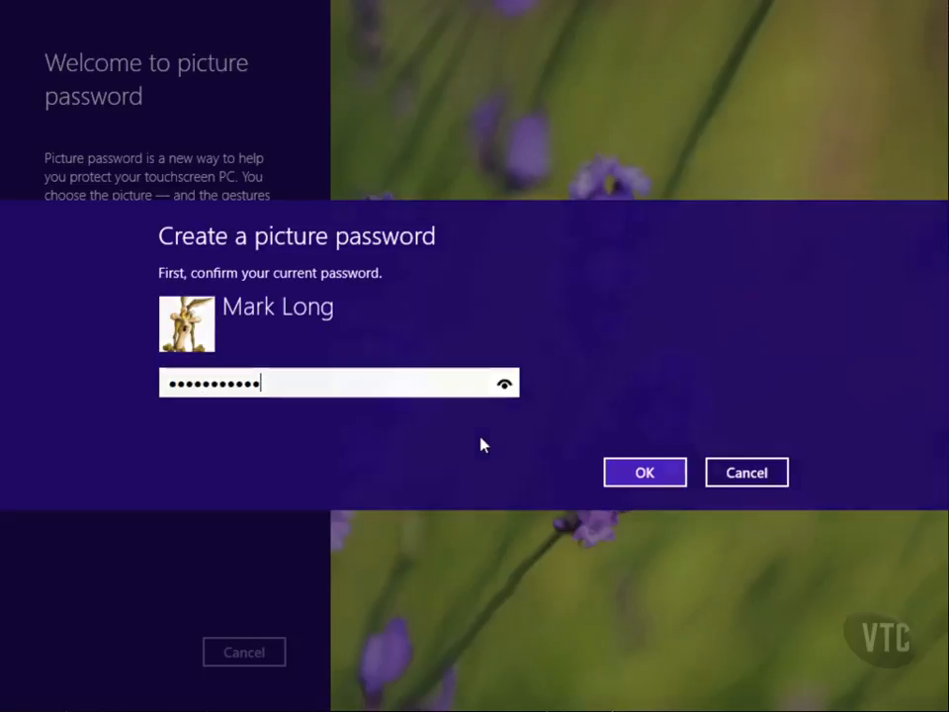
{"action": "left_click", "coordinate": [645, 470]}
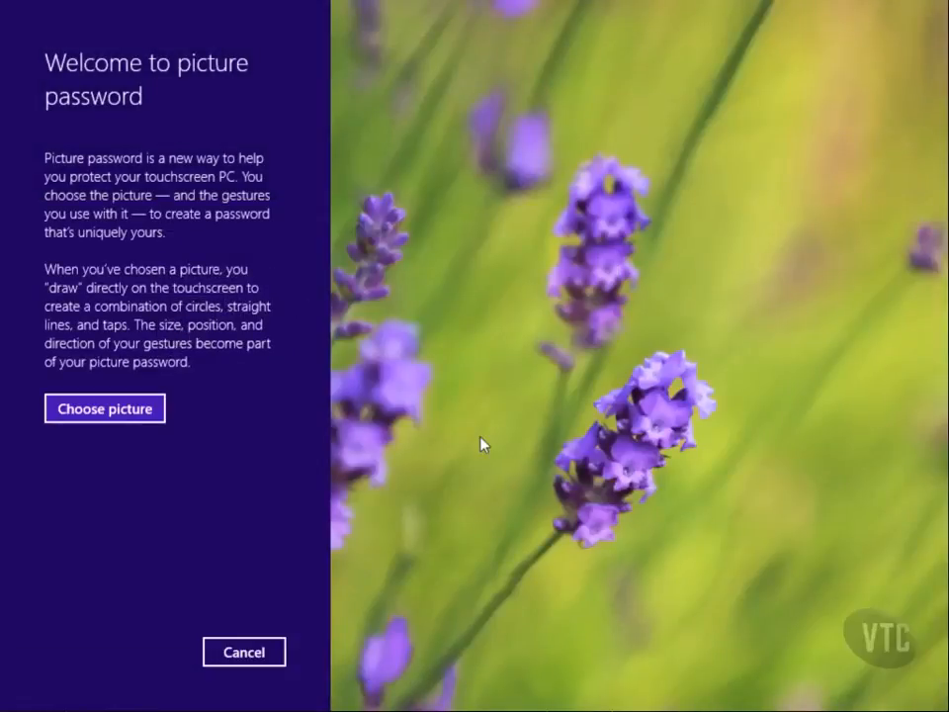
Choose the cartoon coyote image from the Pictures library as the password picture.
{"action": "left_click", "coordinate": [103, 407]}
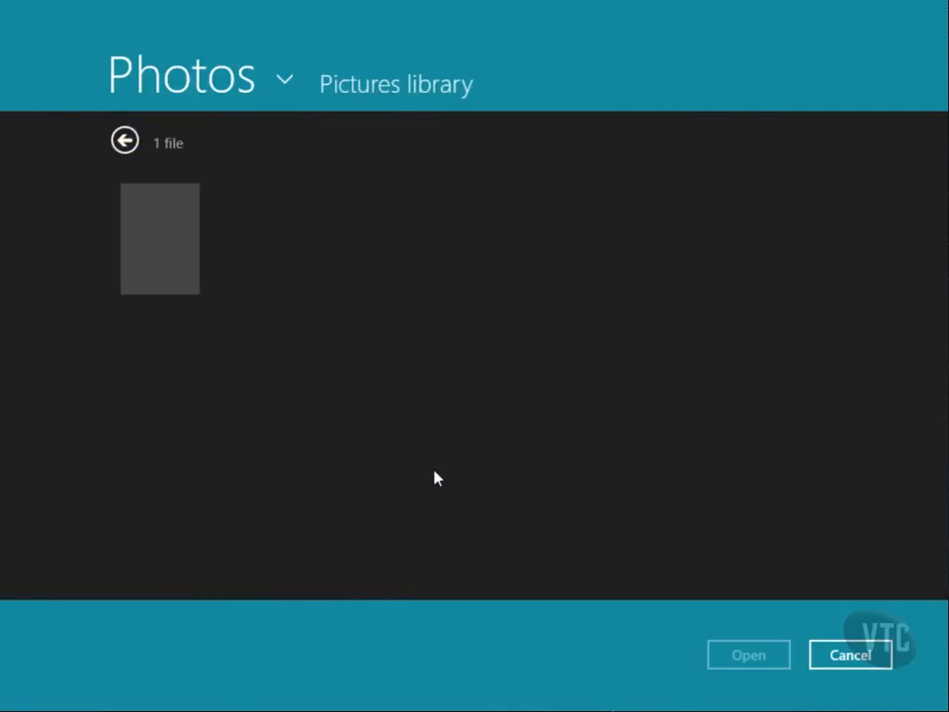
{"action": "left_click", "coordinate": [159, 237]}
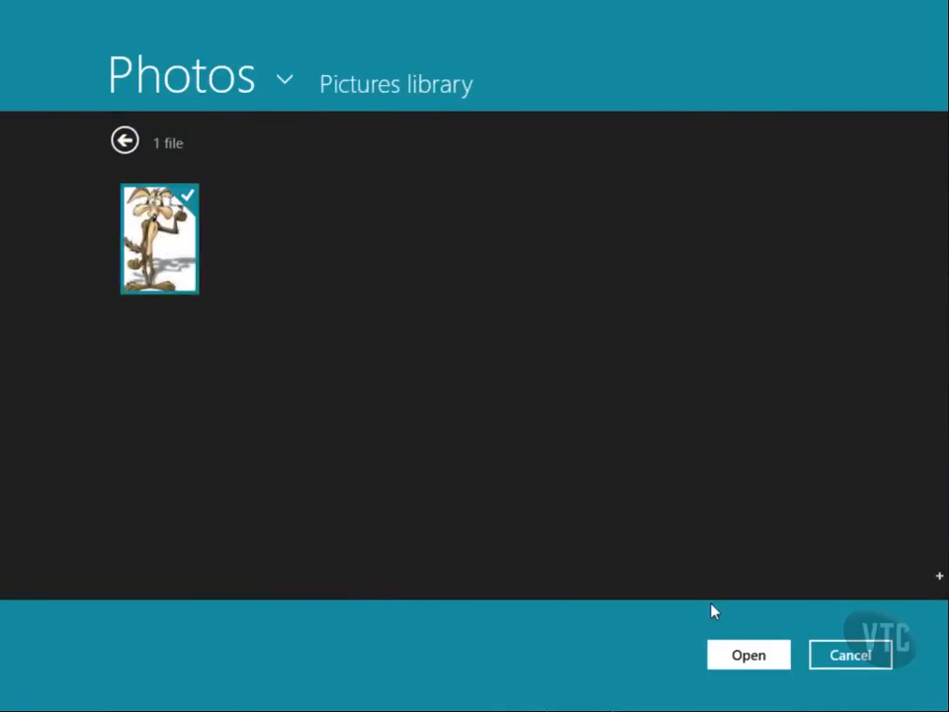
{"action": "left_click", "coordinate": [747, 655]}
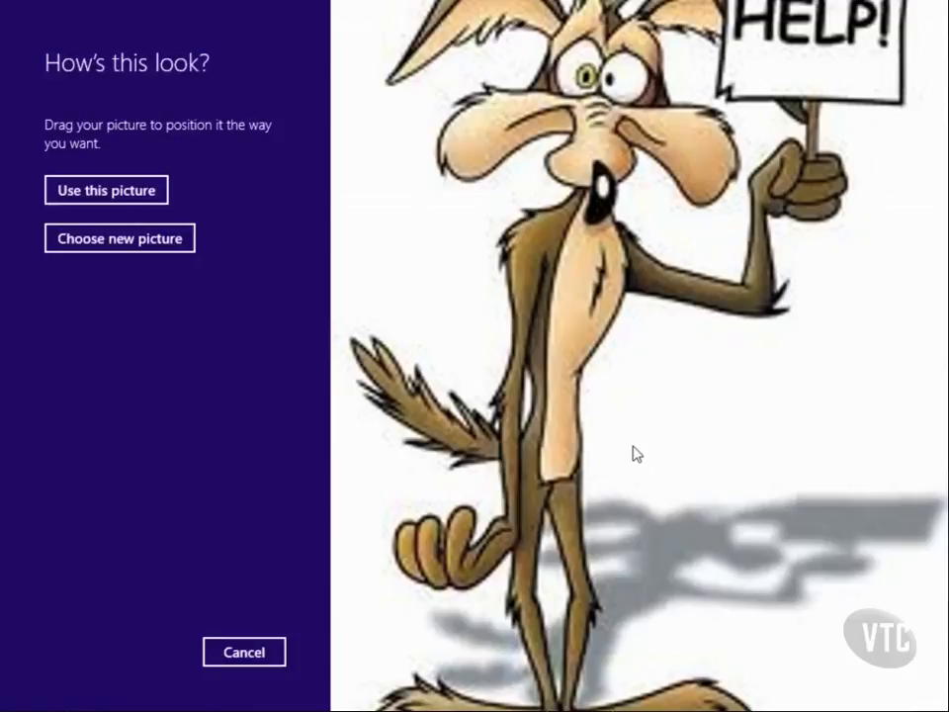
Drag the coyote picture so his head and HELP sign fit, then use this picture.
{"action": "left_click_drag", "start_coordinate": [637, 453], "coordinate": [706, 294]}
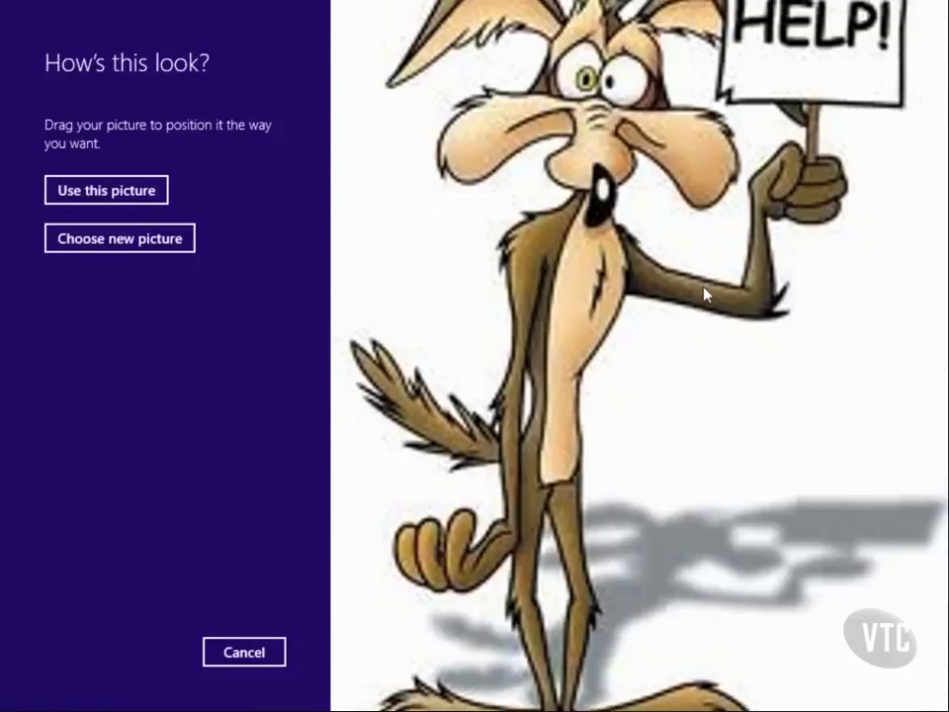
{"action": "left_click_drag", "start_coordinate": [706, 295], "coordinate": [715, 419]}
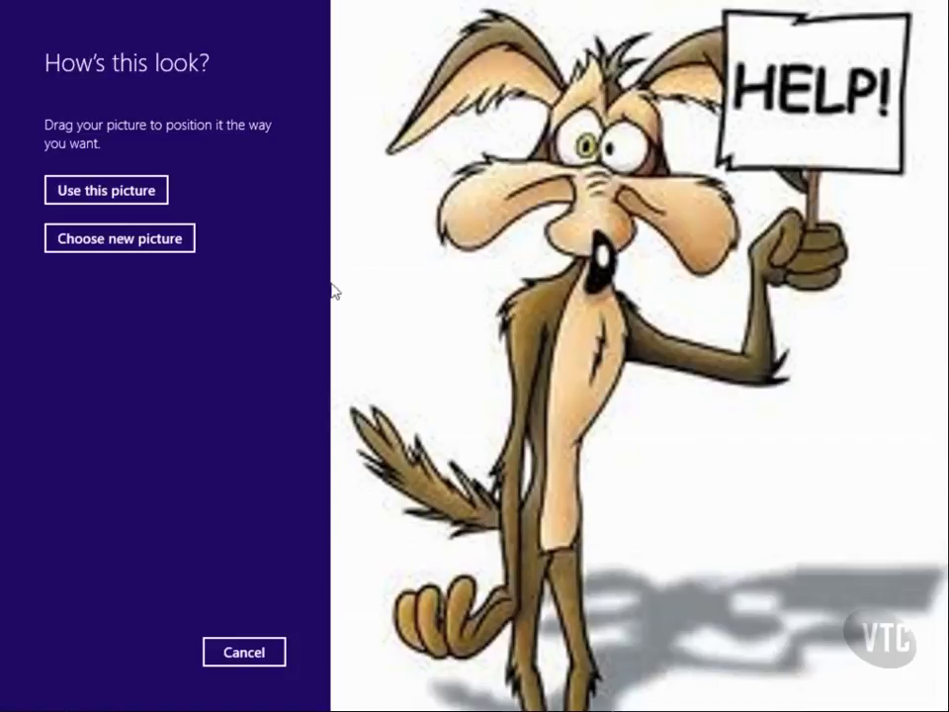
{"action": "left_click", "coordinate": [107, 190]}
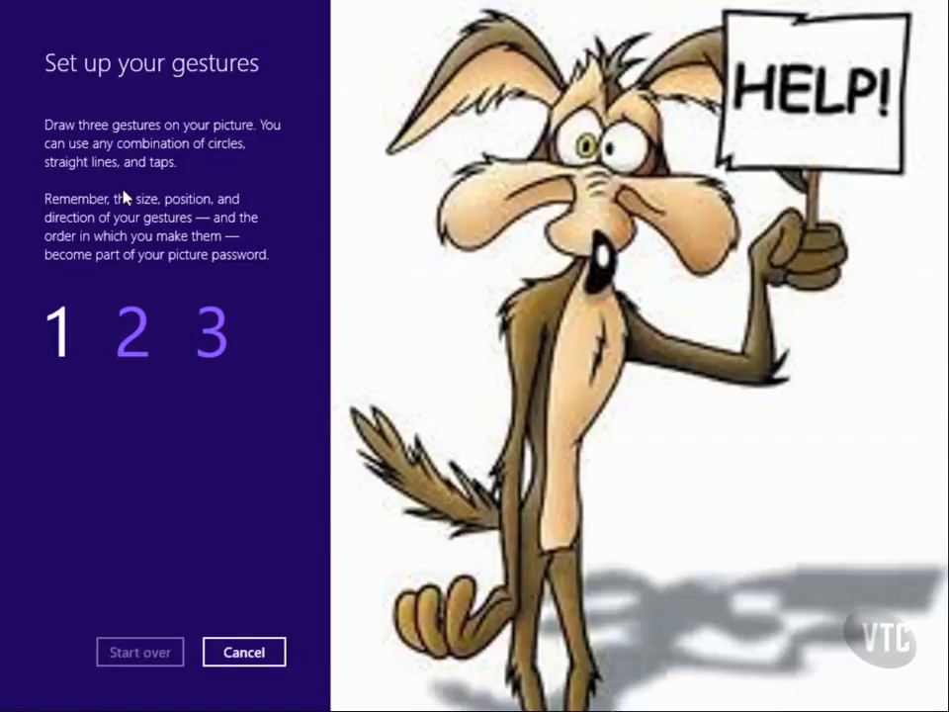
{"action": "mouse_move", "coordinate": [218, 281]}
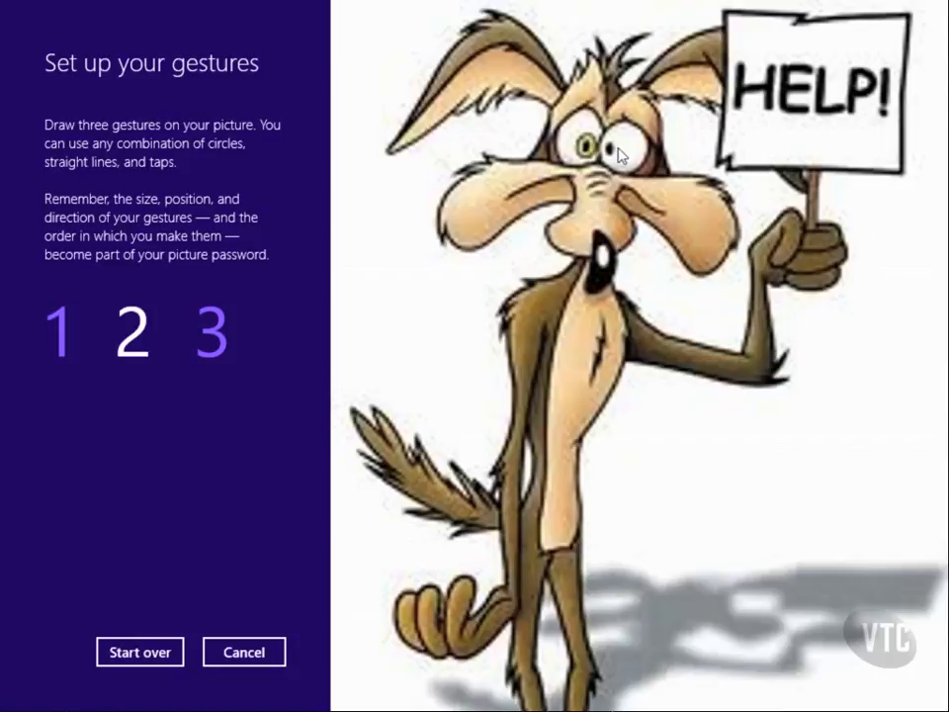
{"action": "mouse_move", "coordinate": [811, 55]}
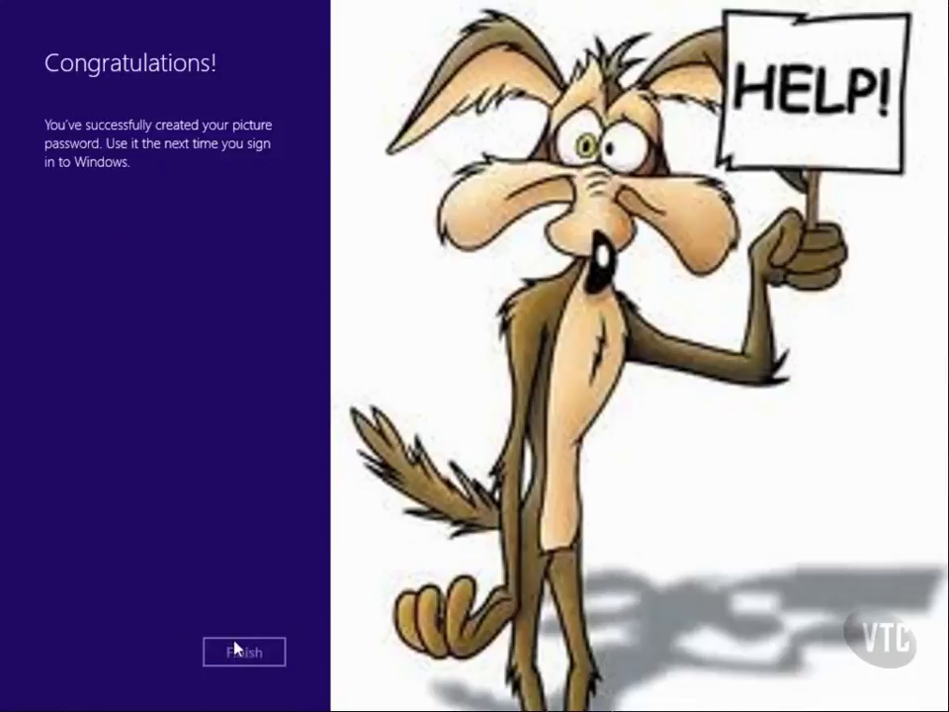
Finish the picture password and return to the Users settings page.
{"action": "left_click", "coordinate": [243, 653]}
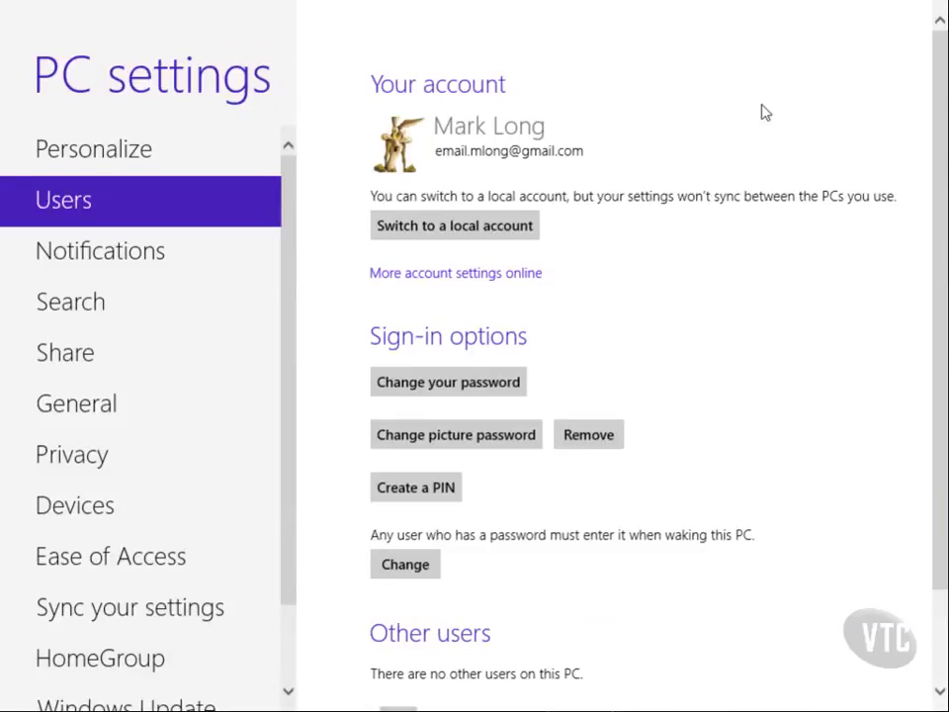